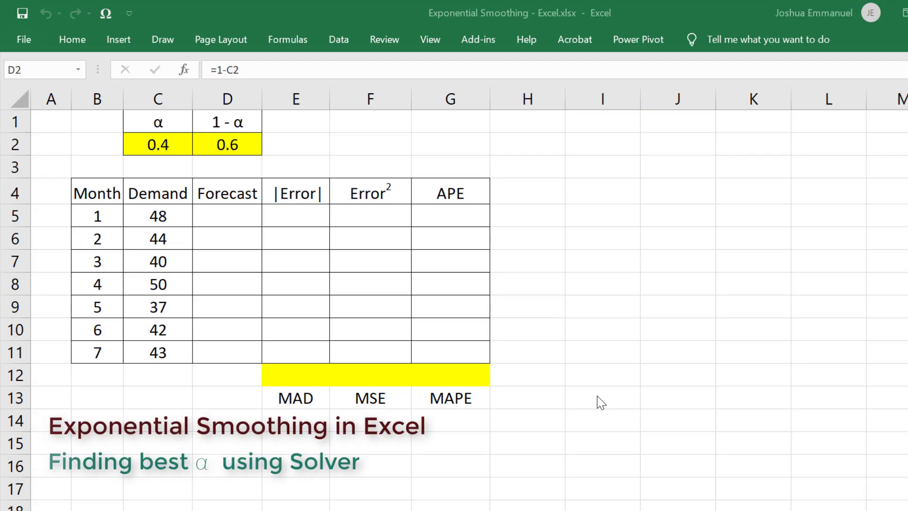
pyautogui.moveTo(727, 229)
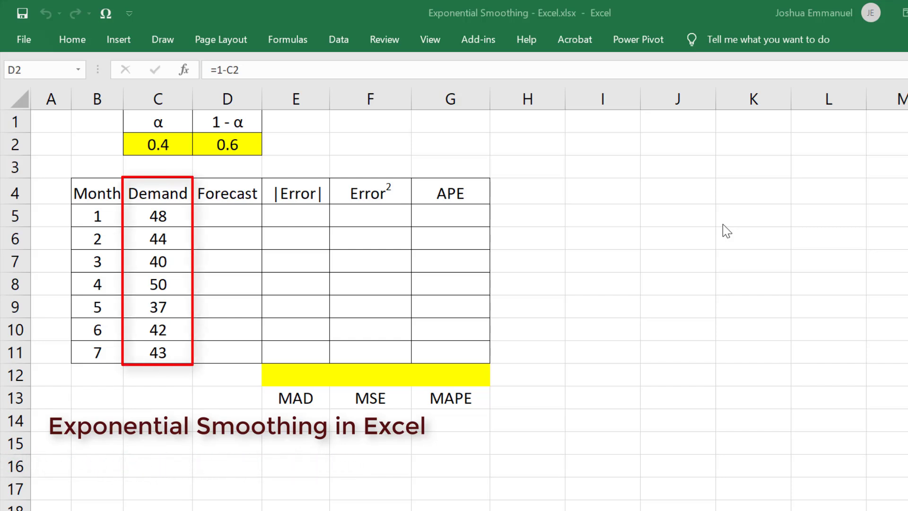
pyautogui.moveTo(585, 421)
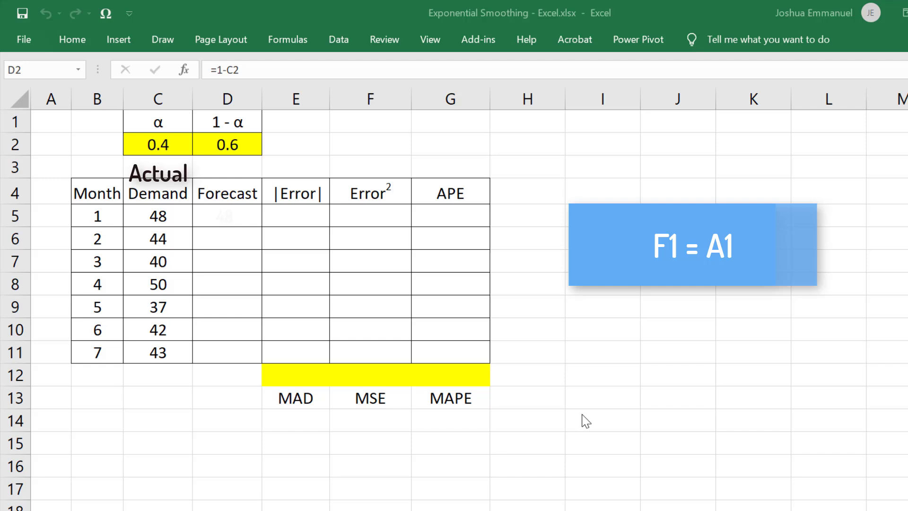
# - Enter demand 48 and set the month 2 forecast in D6 to =C5
pyautogui.write('48')
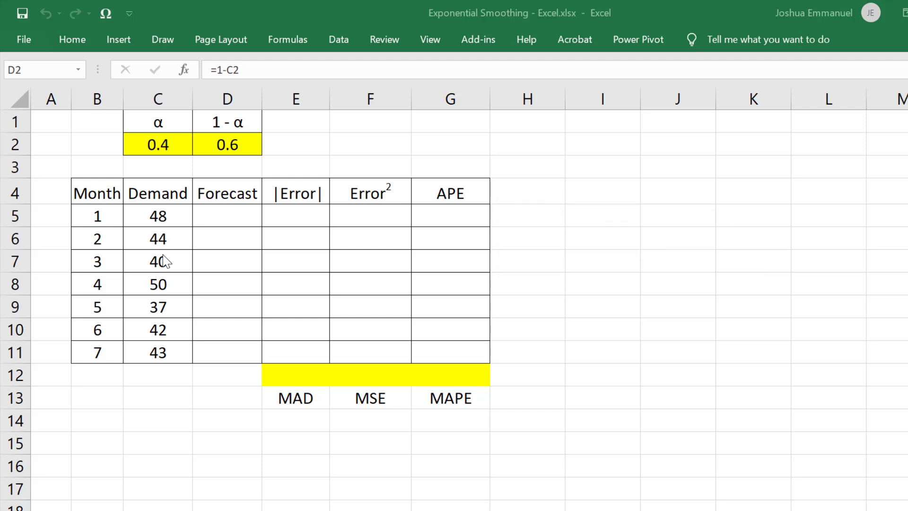
pyautogui.click(227, 237)
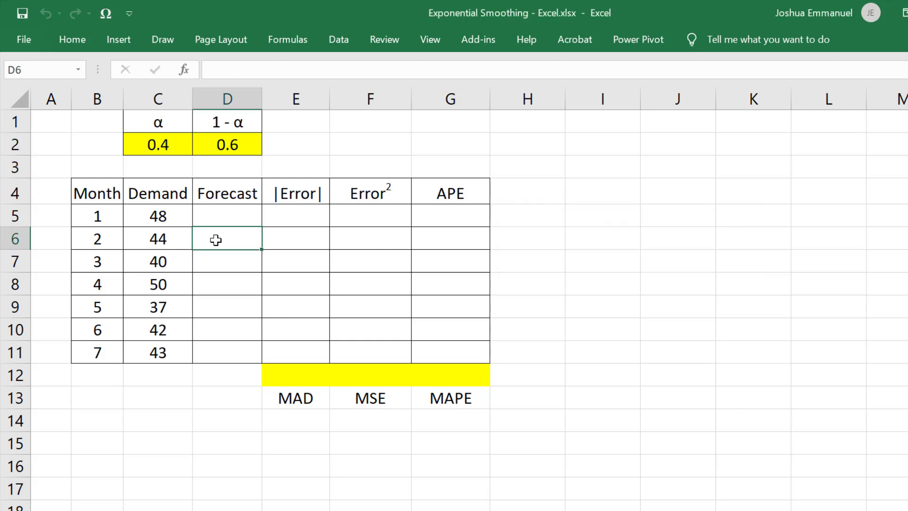
pyautogui.write('=')
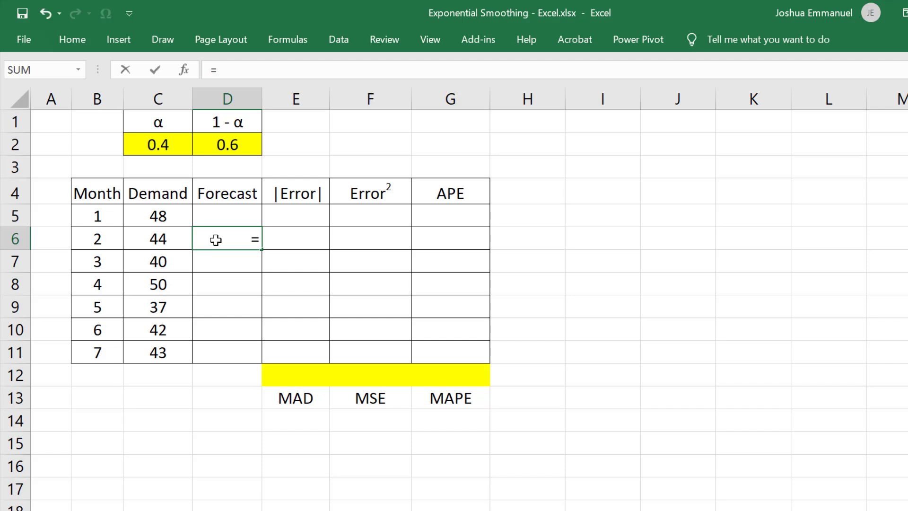
pyautogui.click(157, 216)
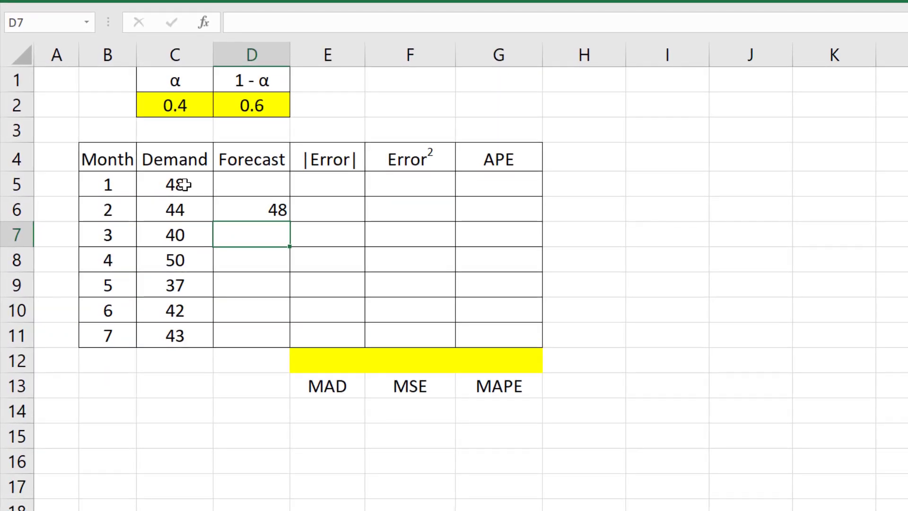
# - Enter =$C$2*C6+$D$2*D6 in D7 and fill it down to D11
pyautogui.click(174, 105)
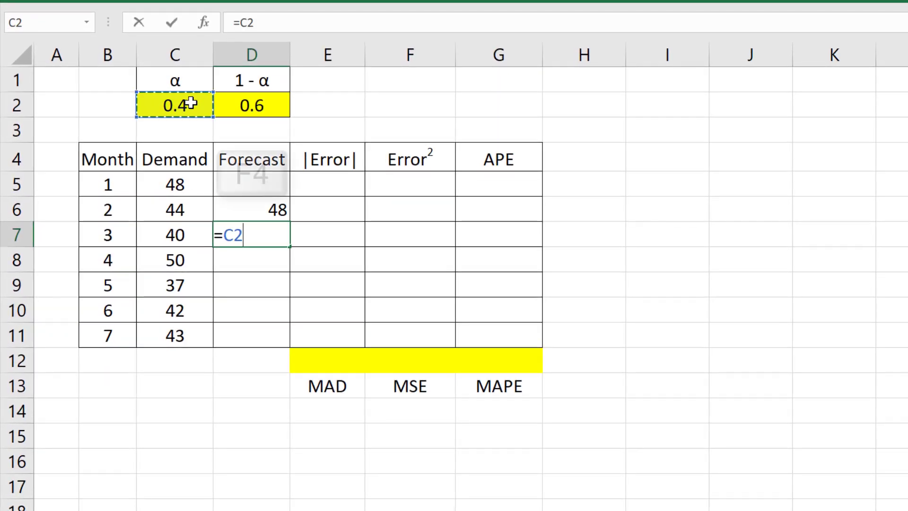
pyautogui.press('f4')
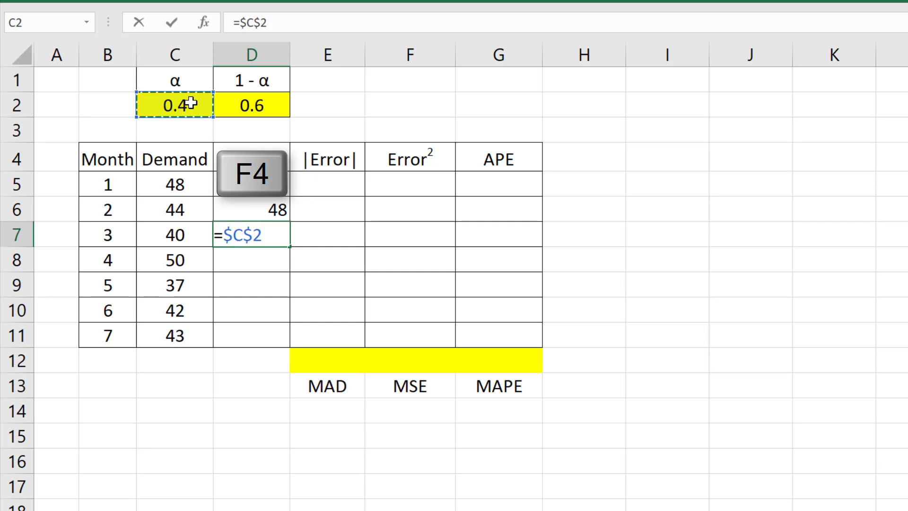
pyautogui.press('f4')
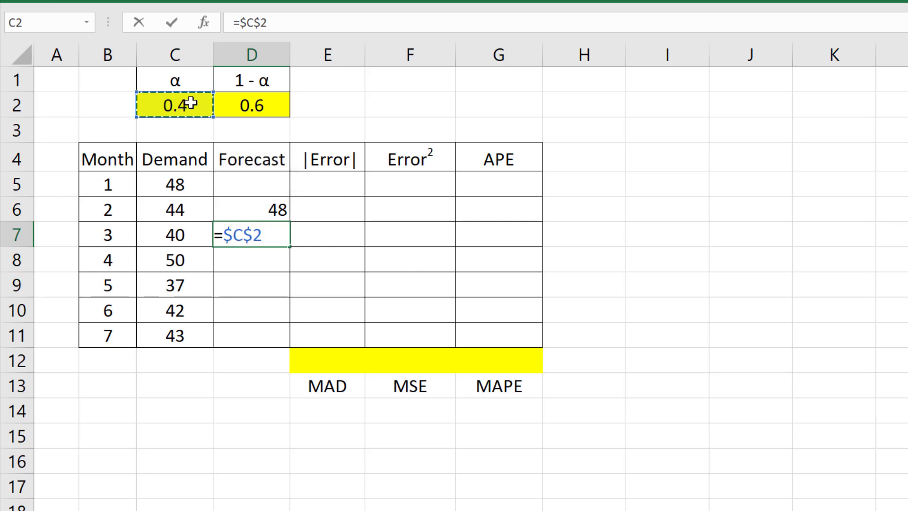
pyautogui.write('*')
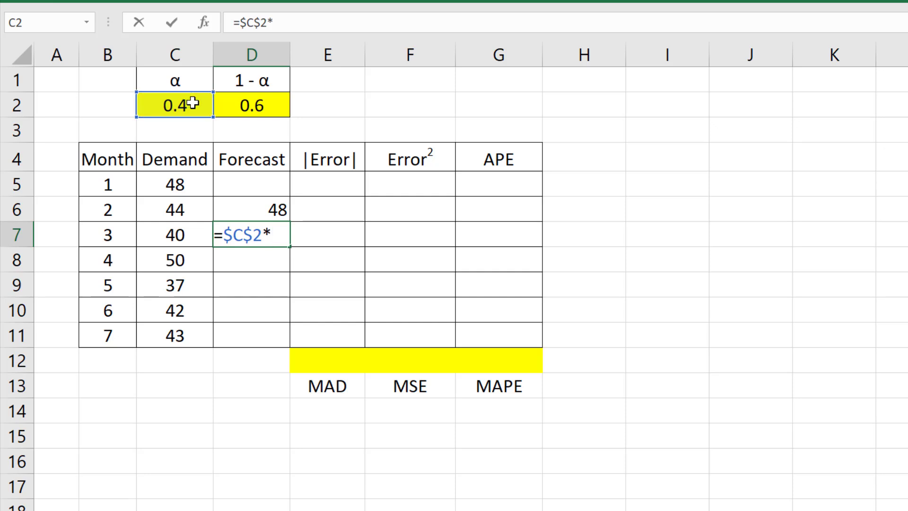
pyautogui.click(175, 209)
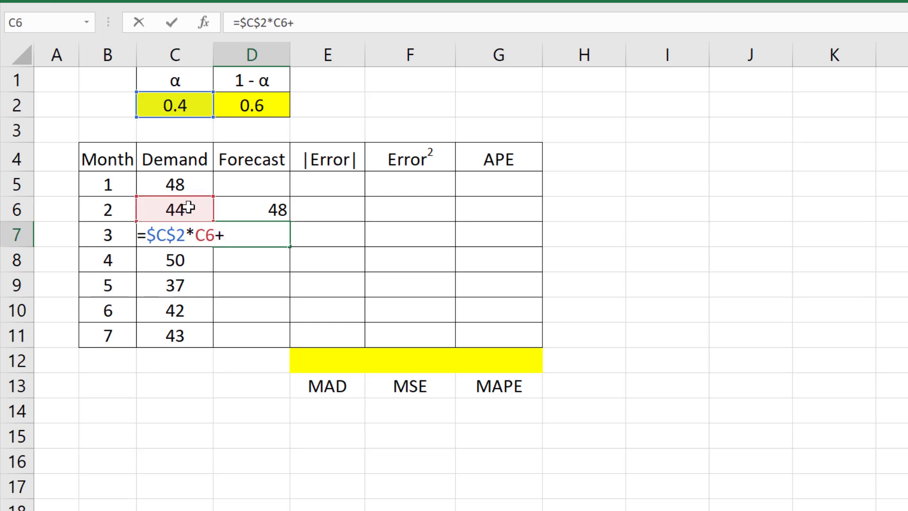
pyautogui.click(251, 105)
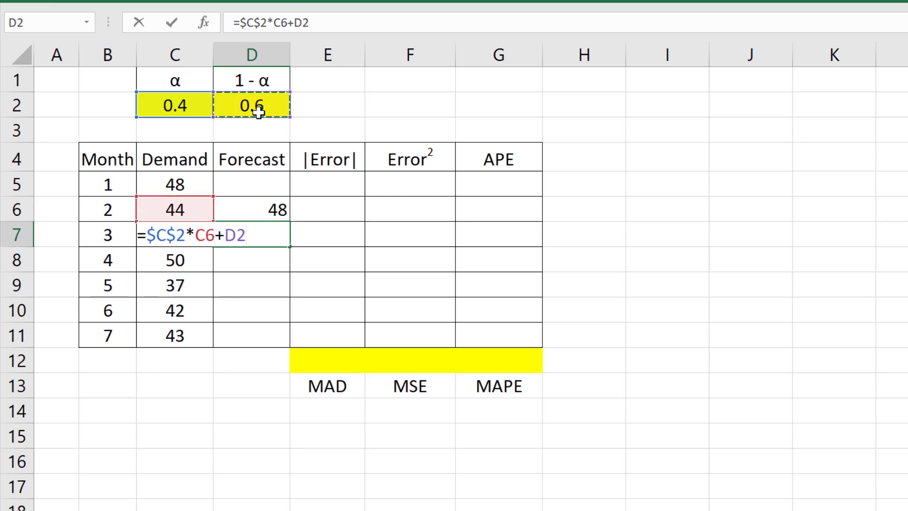
pyautogui.press('f4')
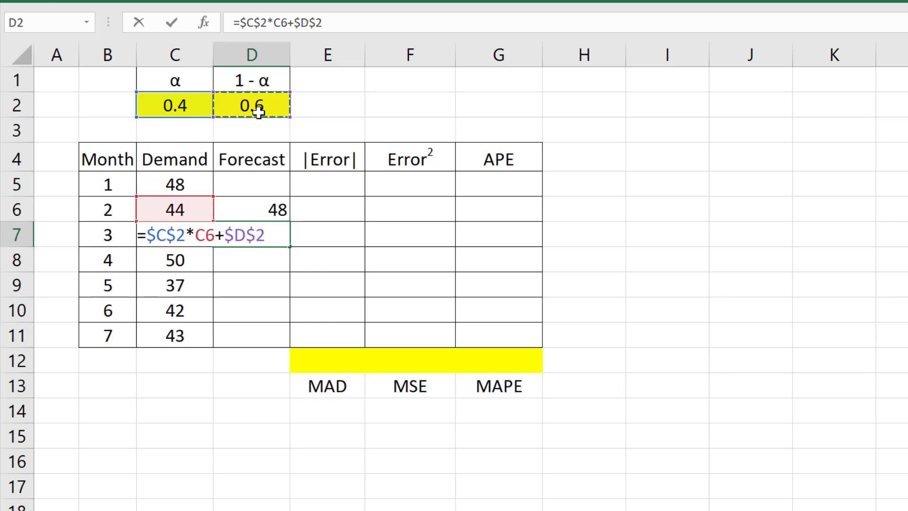
pyautogui.write('*')
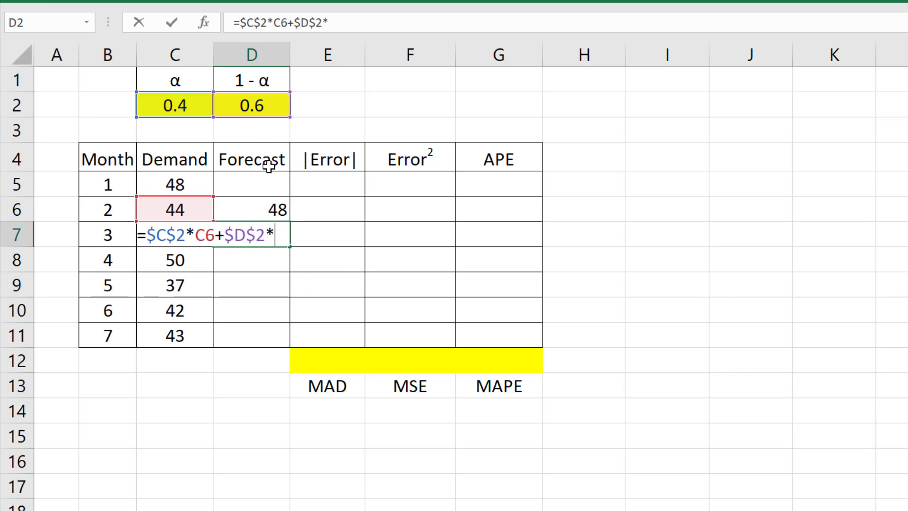
pyautogui.click(251, 209)
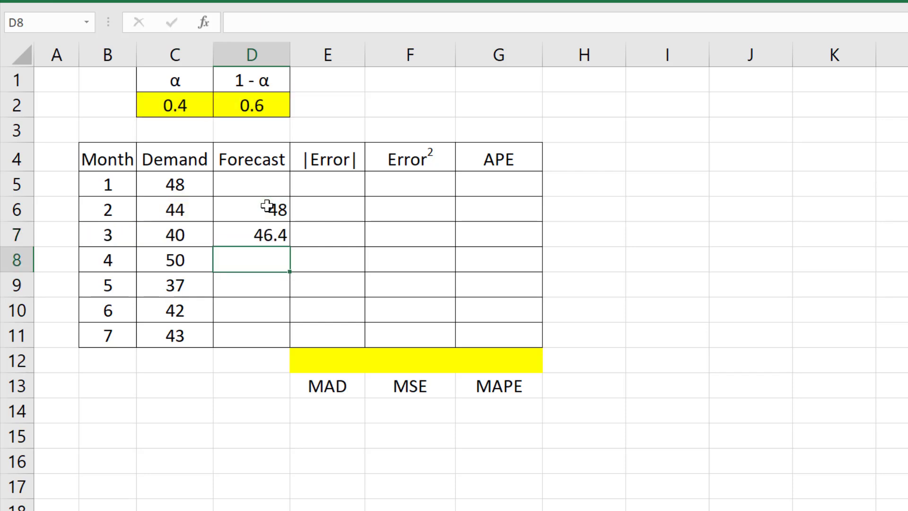
pyautogui.click(251, 234)
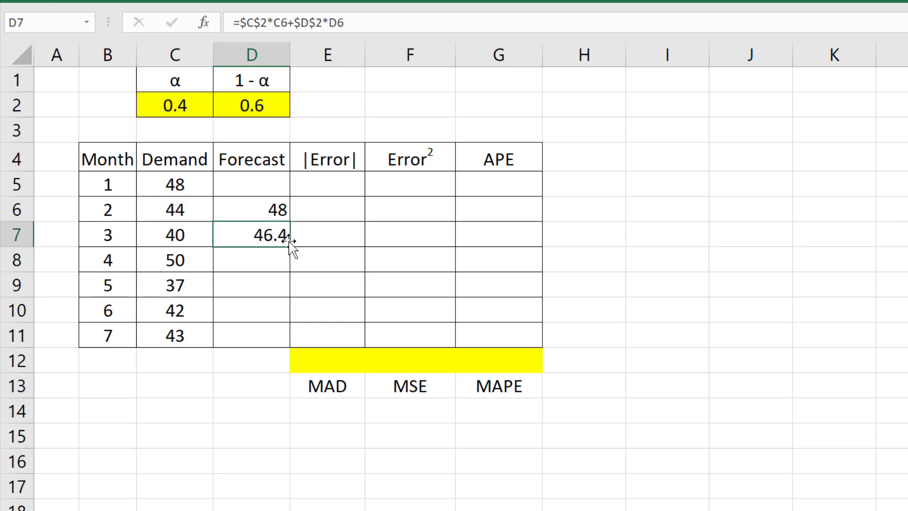
pyautogui.moveTo(291, 234); pyautogui.dragTo(291, 336)
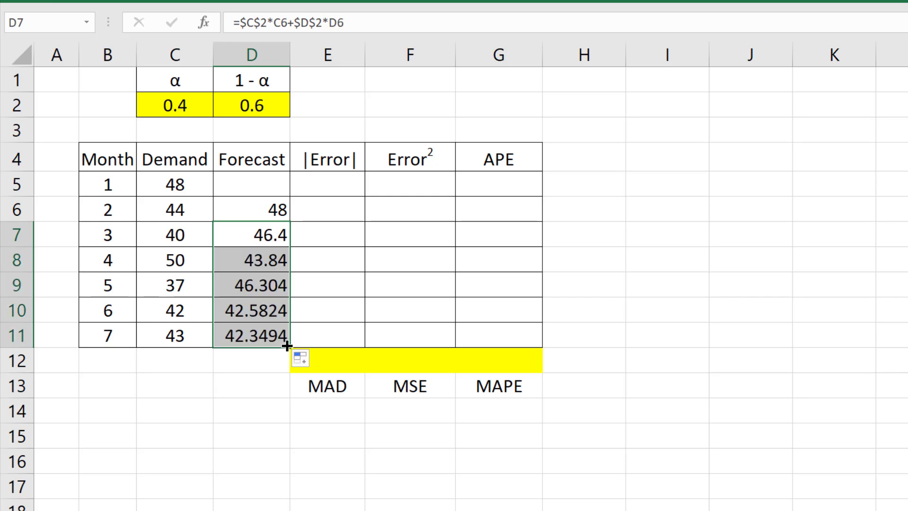
# - Enter =ABS(C6-D6) in E6 and fill it down to E11
pyautogui.write('=ab')
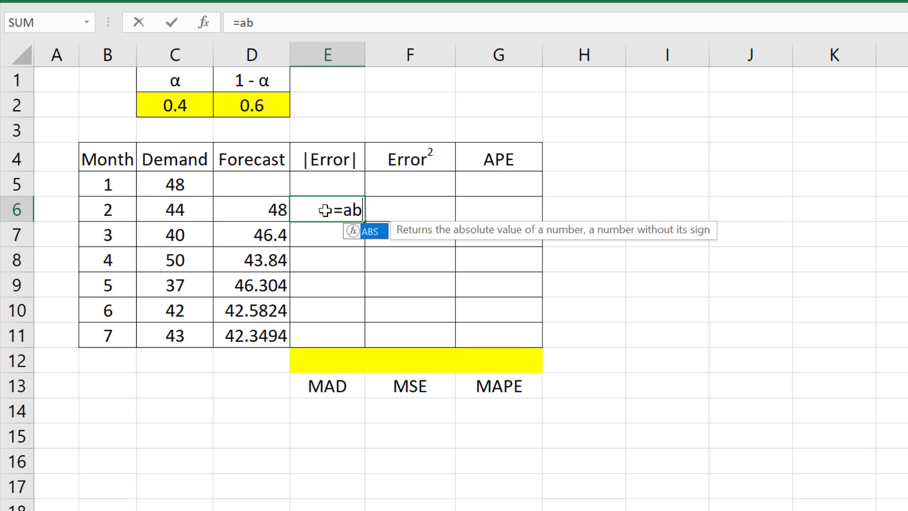
pyautogui.write('s(')
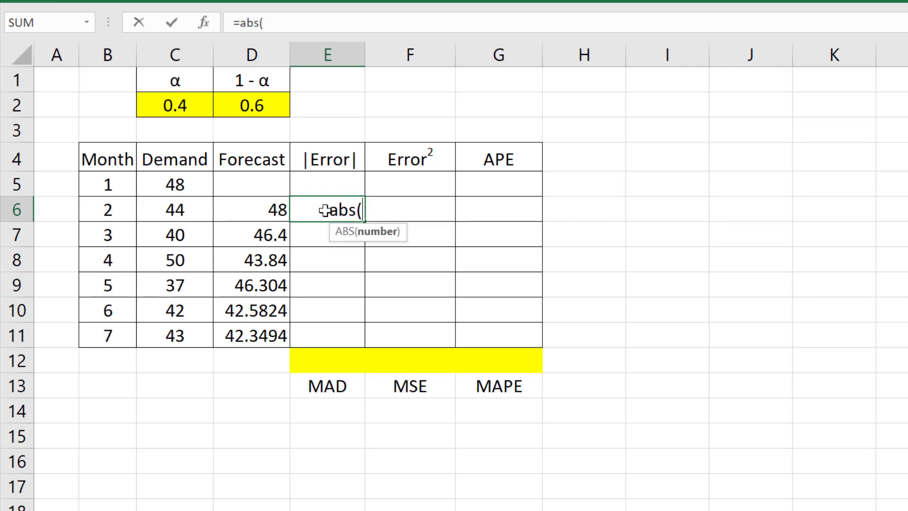
pyautogui.click(175, 209)
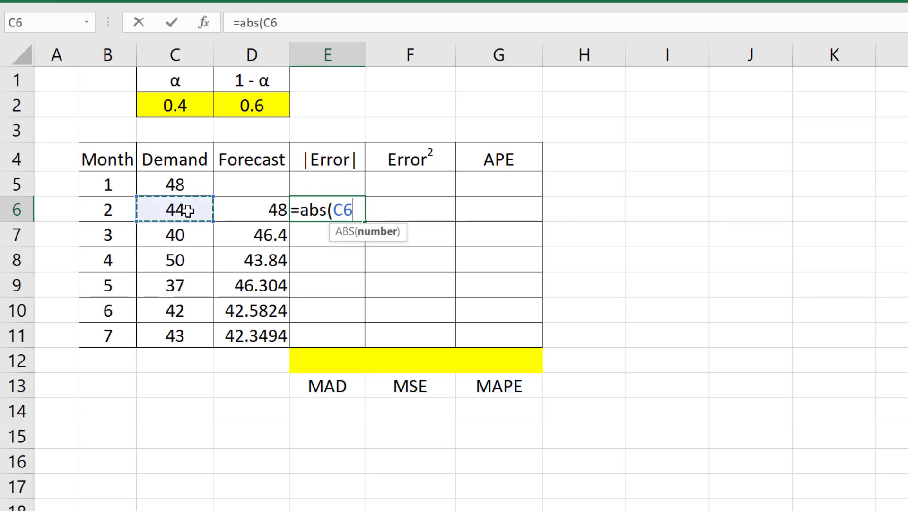
pyautogui.write('-')
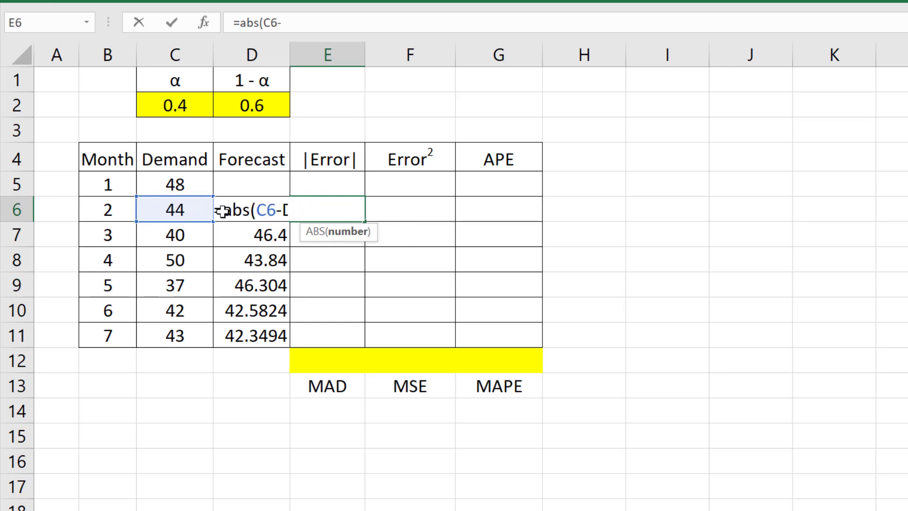
pyautogui.press('enter')
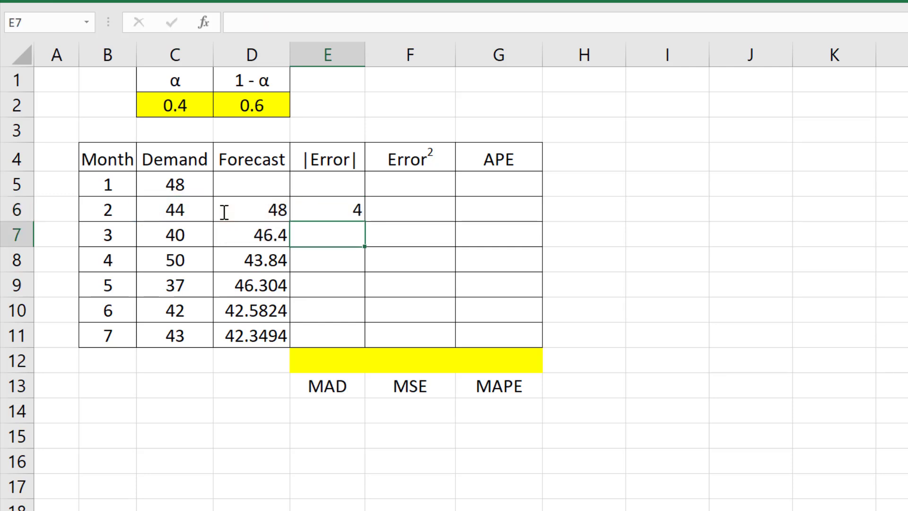
pyautogui.click(327, 210)
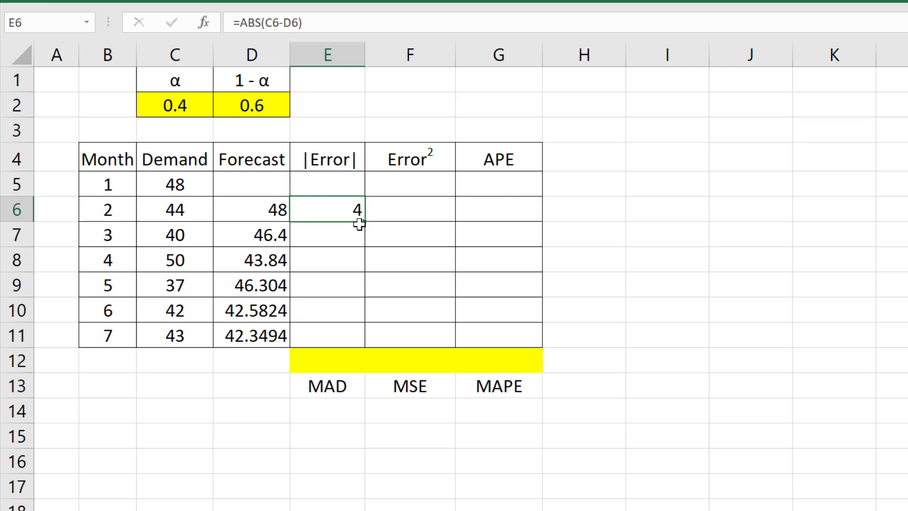
pyautogui.moveTo(361, 209); pyautogui.dragTo(361, 336)
pyautogui.write('=E6^2')
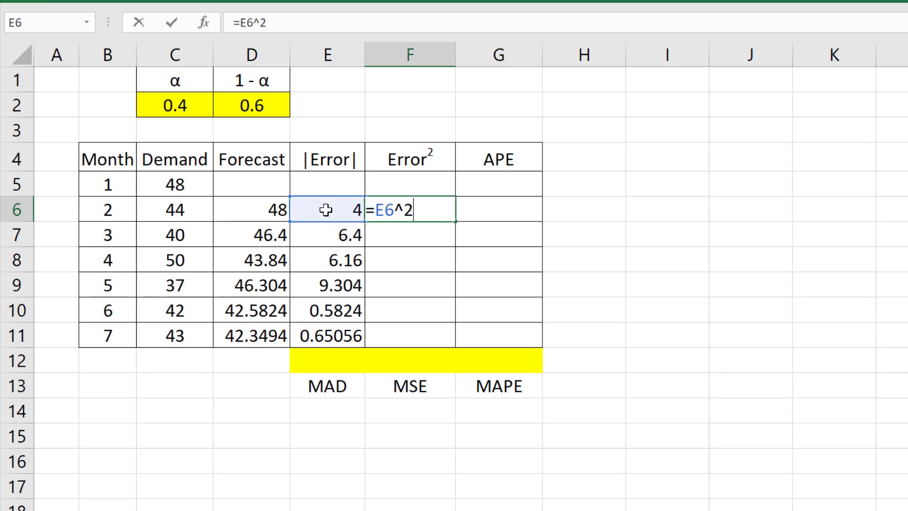
# - Fill squared errors to month 7, then enter =E6/C6*100 in G6 and fill to G11
pyautogui.press('Enter')
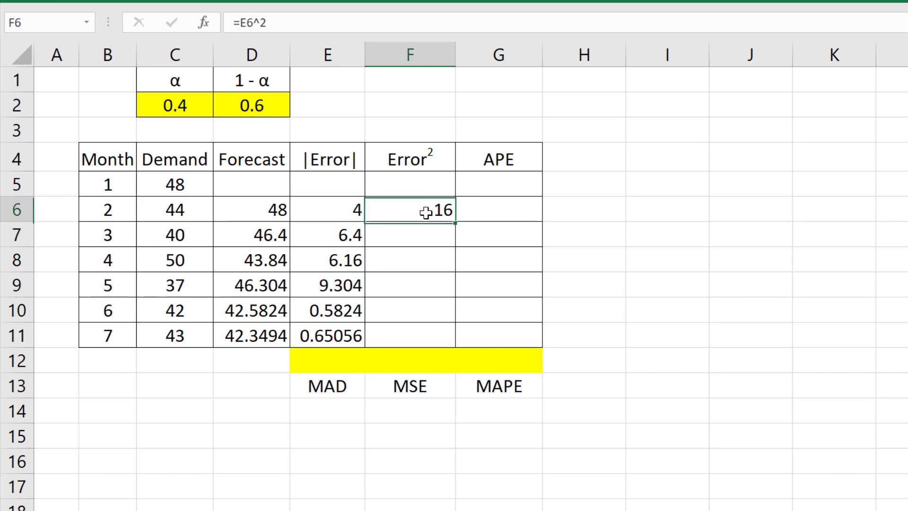
pyautogui.moveTo(454, 220); pyautogui.dragTo(455, 335)
pyautogui.write('=E6/C6*')
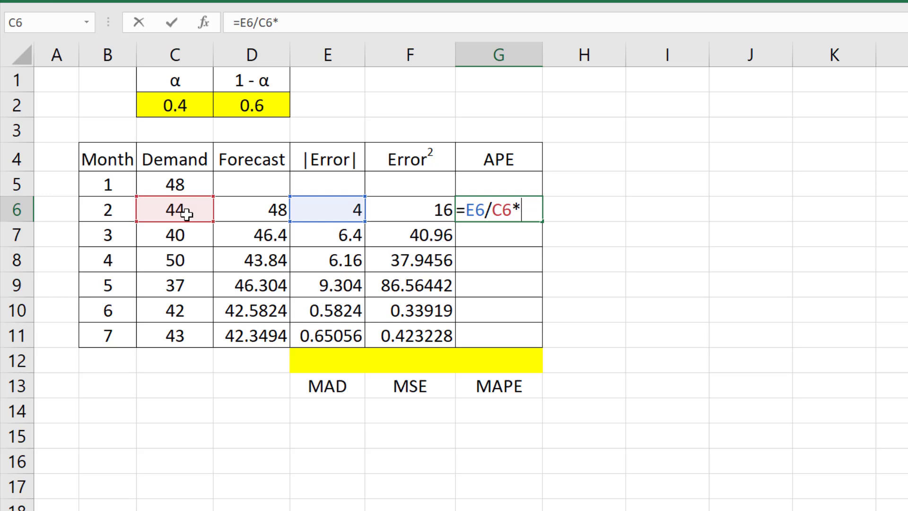
pyautogui.write('100')
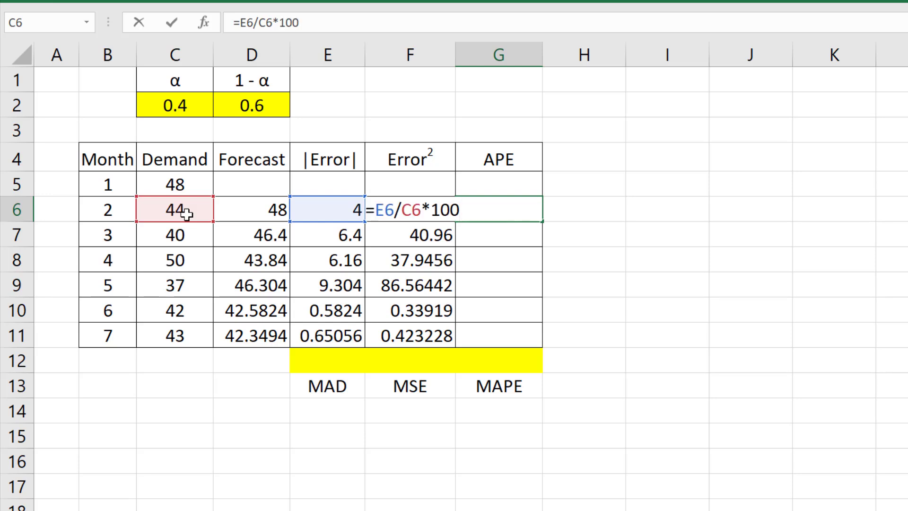
pyautogui.press('enter')
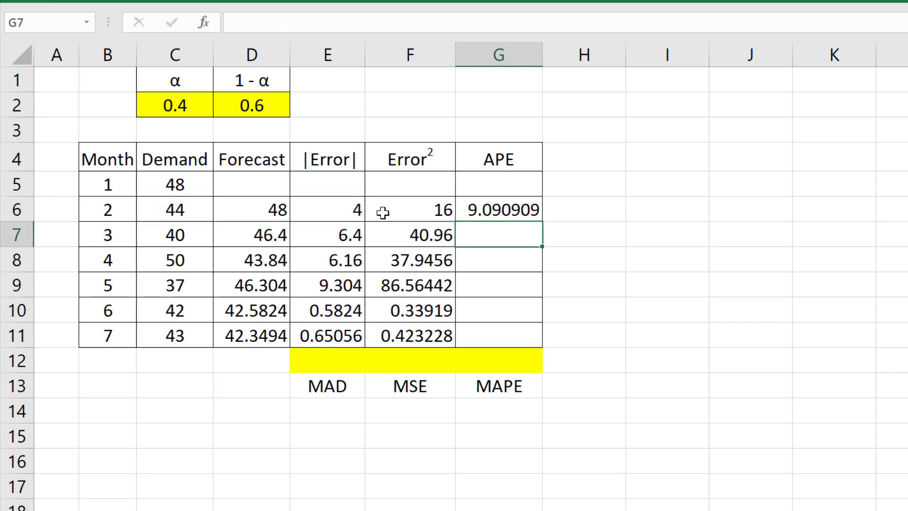
pyautogui.moveTo(541, 222); pyautogui.dragTo(541, 344)
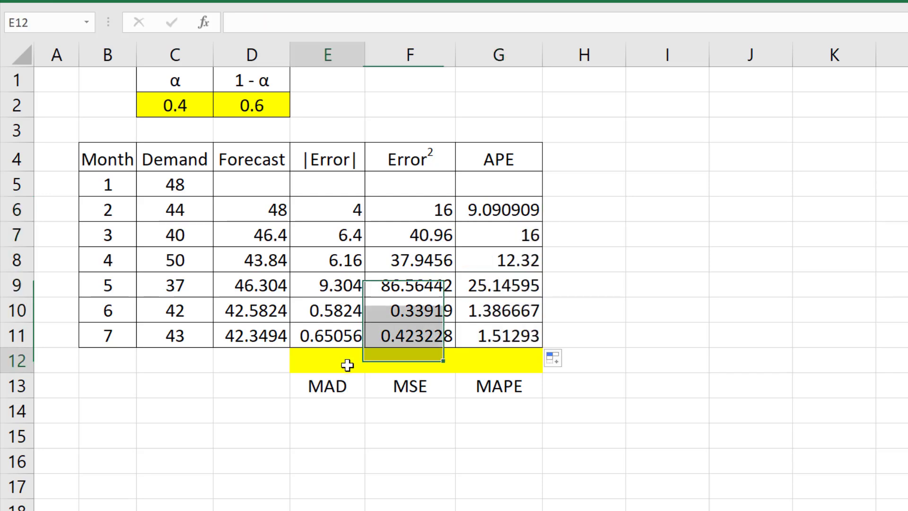
# - Enter =AVERAGE(E6:E11) in E12 to compute MAD
pyautogui.write('=AVERAGE(')
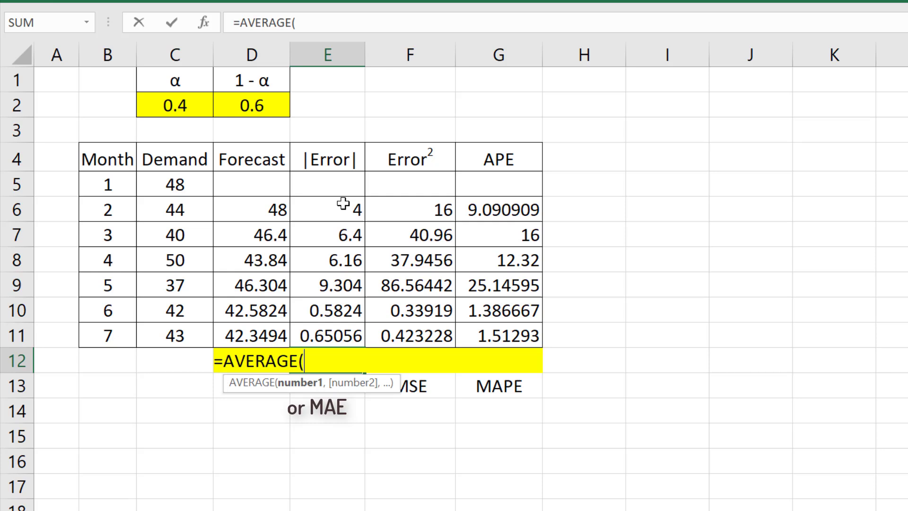
pyautogui.moveTo(327, 209); pyautogui.dragTo(327, 334)
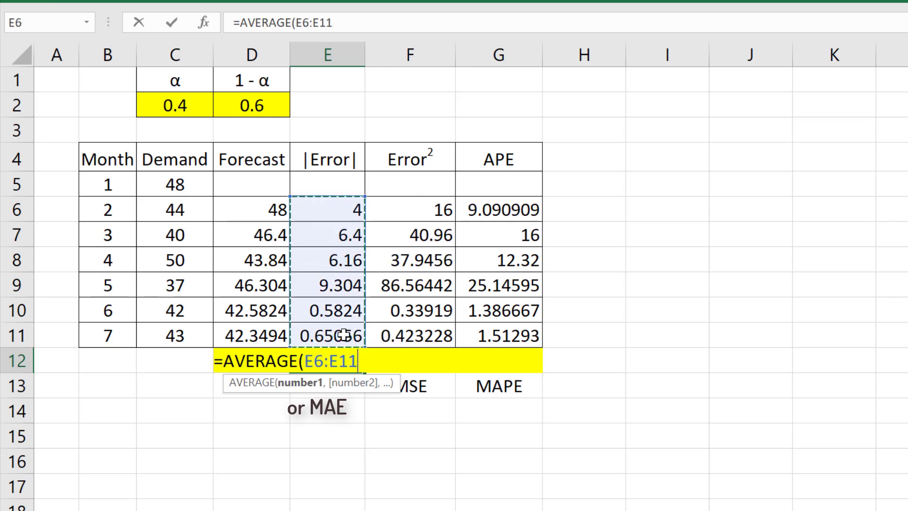
pyautogui.press('Enter')
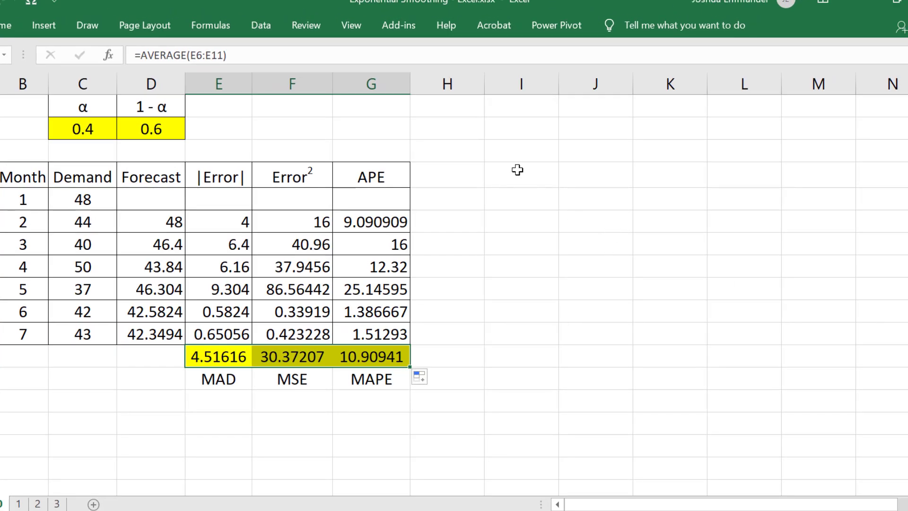
# - Deselect the summary row and bring up the Data ribbon tools
pyautogui.click(520, 174)
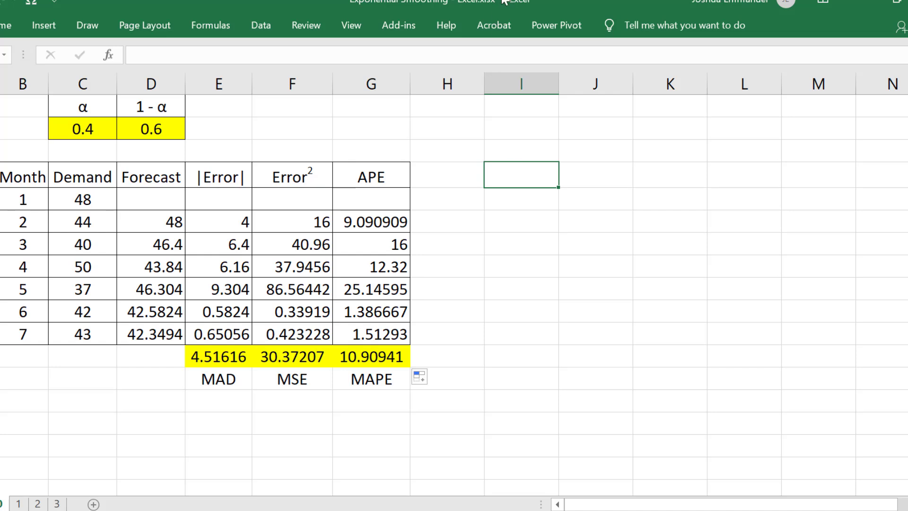
pyautogui.click(261, 25)
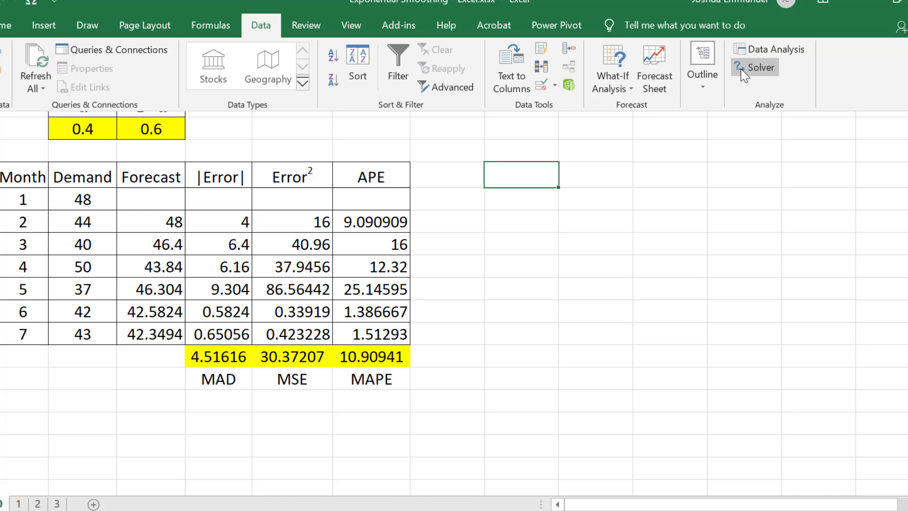
# - In Solver, set objective $E$12 (MAD) to Min, changing alpha in $C$2
pyautogui.click(760, 67)
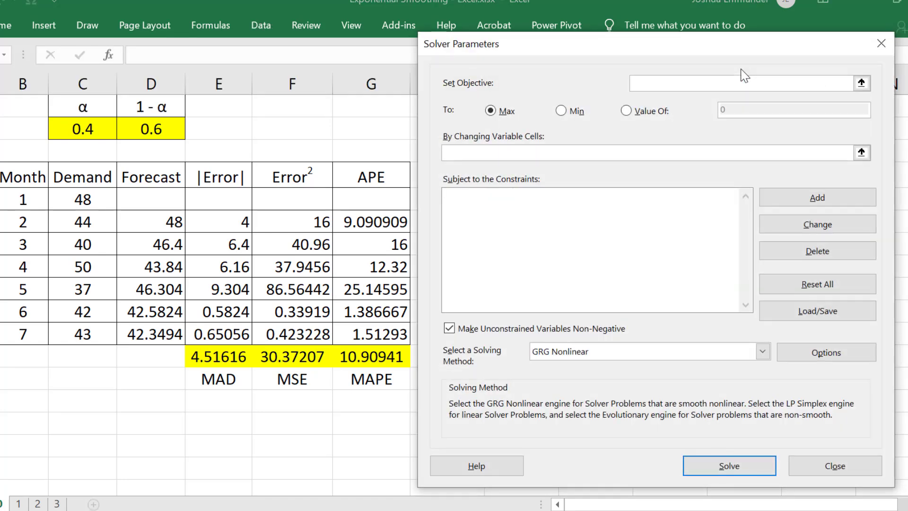
pyautogui.click(747, 83)
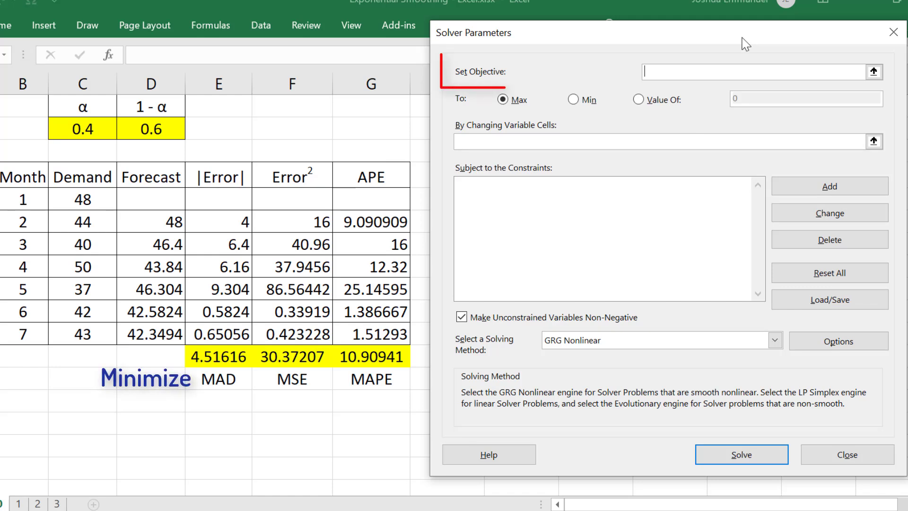
pyautogui.click(218, 357)
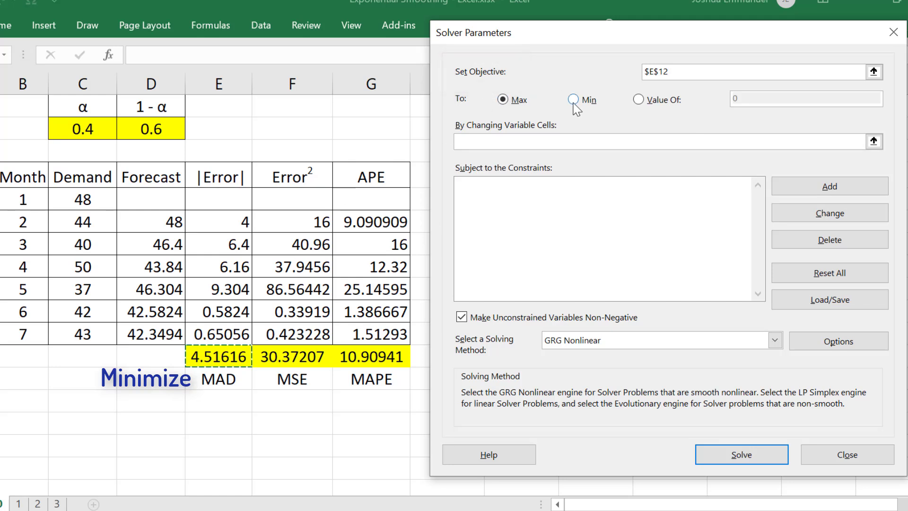
pyautogui.click(572, 99)
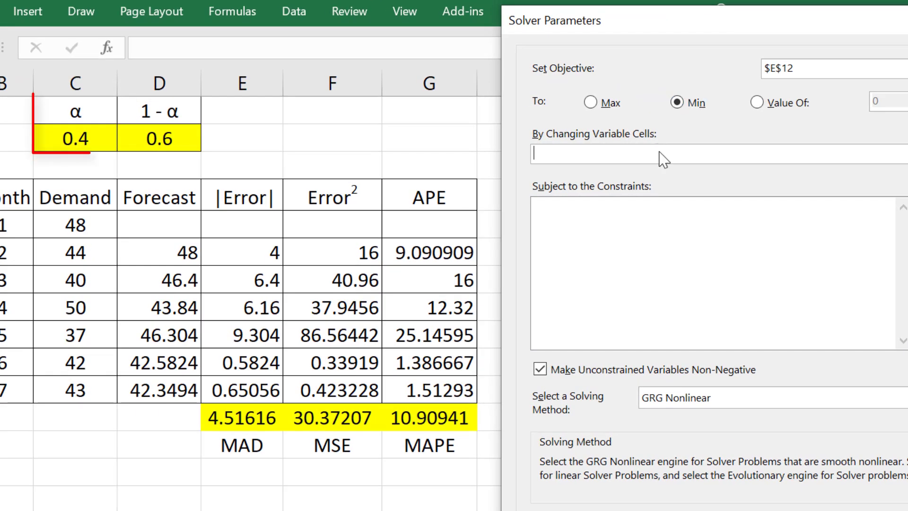
pyautogui.click(74, 140)
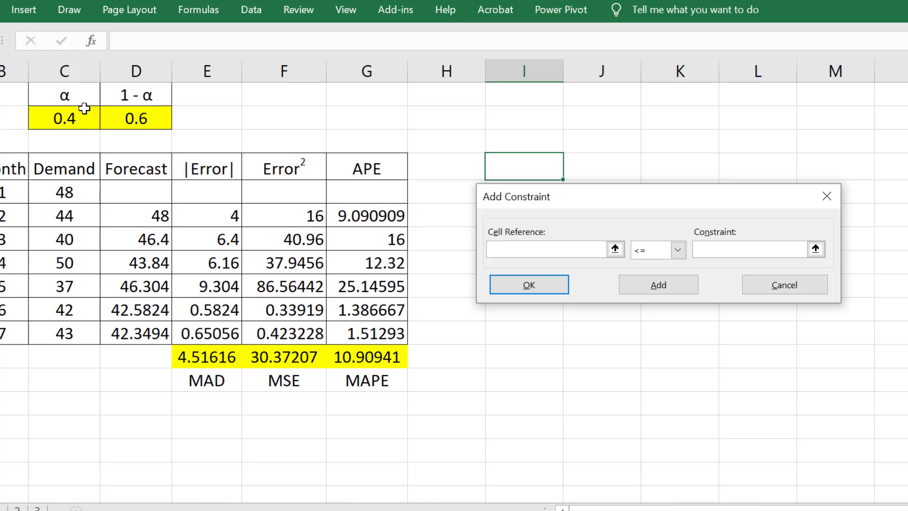
# - Add the Solver constraint $C$2 <= 1
pyautogui.click(64, 118)
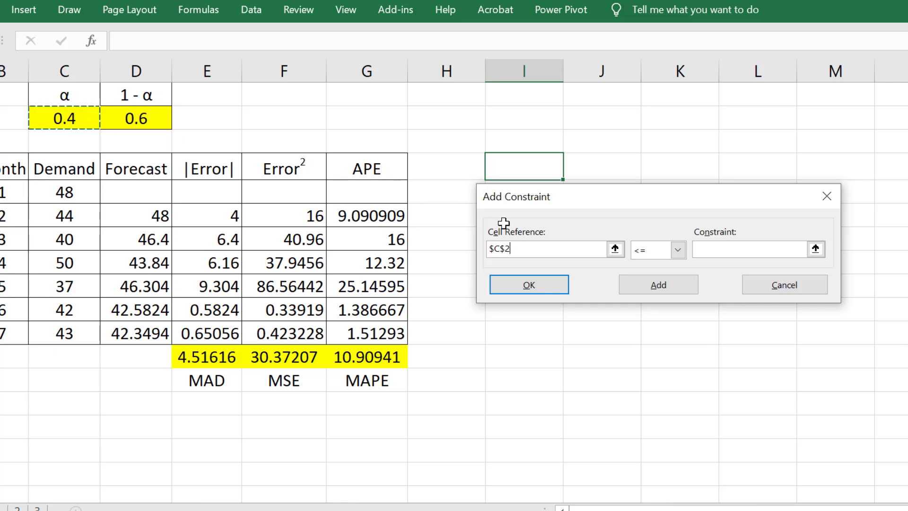
pyautogui.click(747, 249)
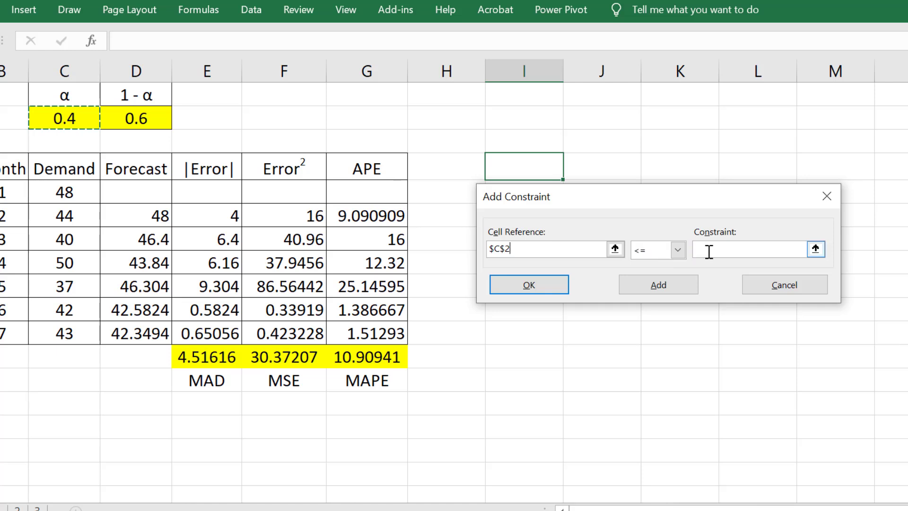
pyautogui.write('1')
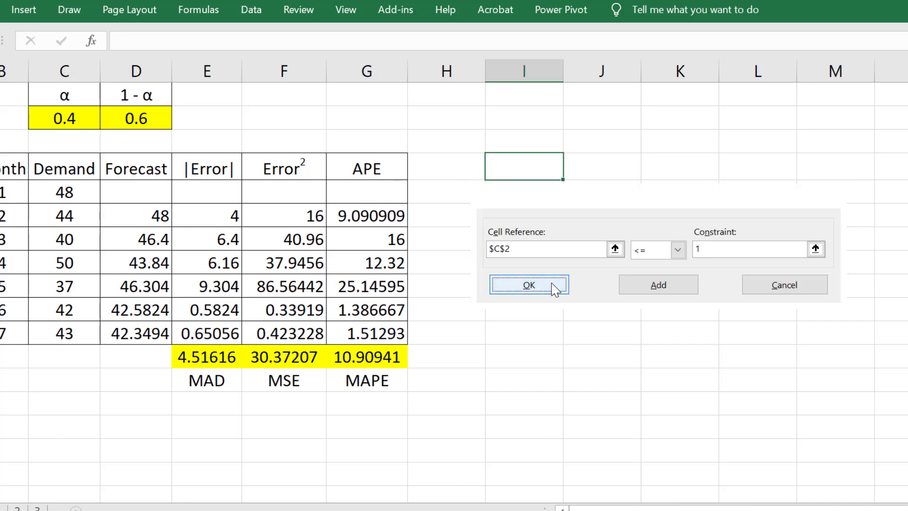
pyautogui.click(528, 284)
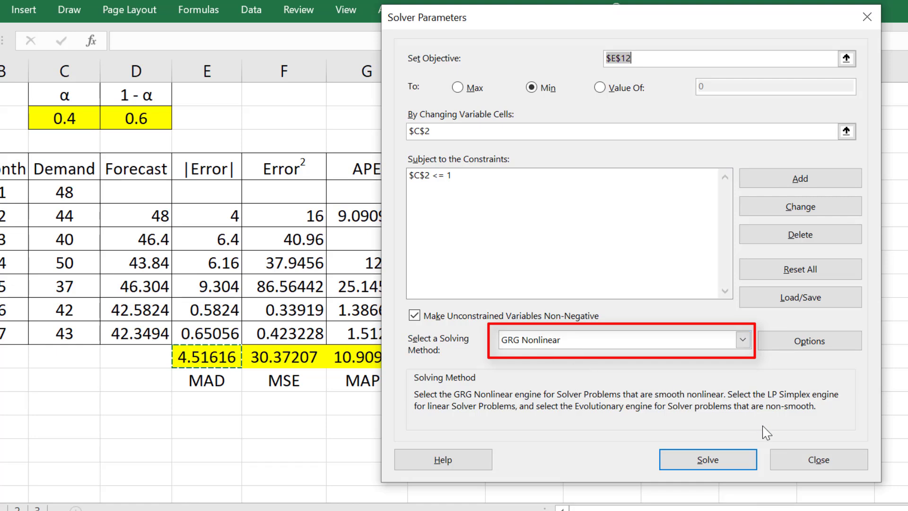
# - Solve for minimum MAD, giving alpha 0.30841 and MAD 4.47553
pyautogui.click(707, 459)
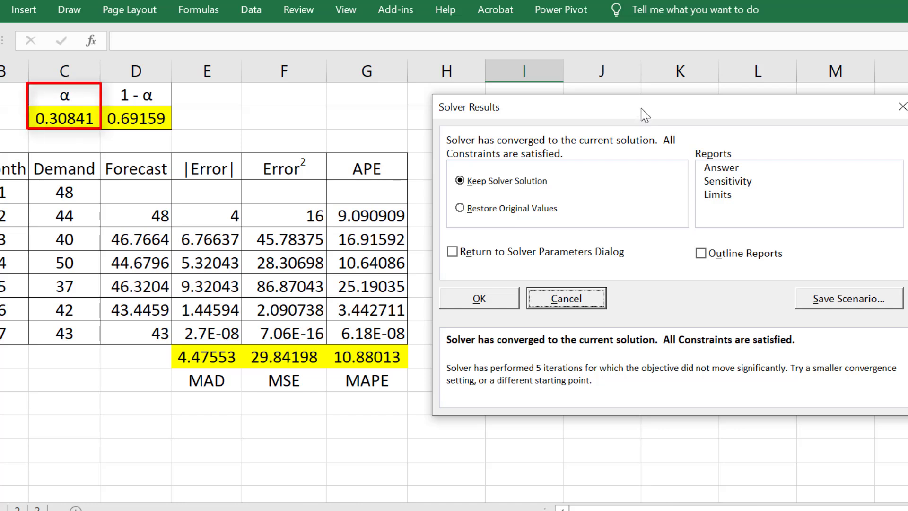
pyautogui.write('Minimum')
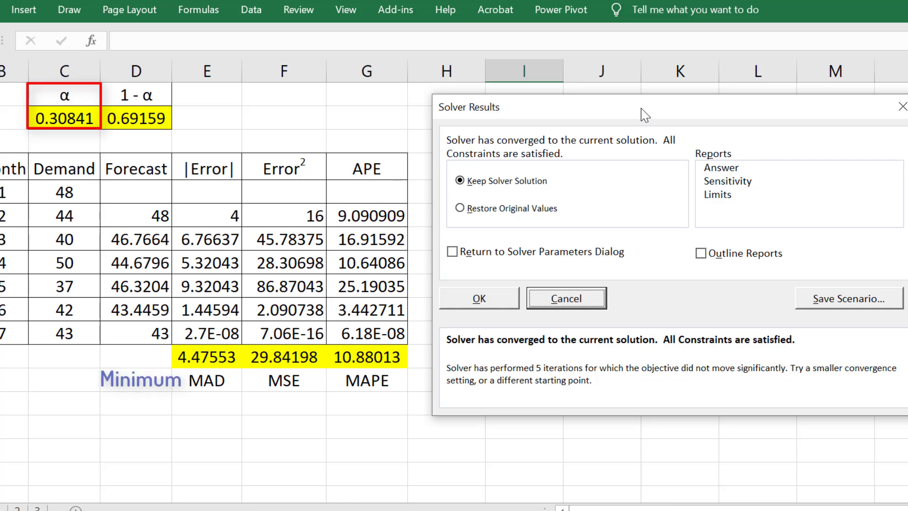
pyautogui.moveTo(621, 152)
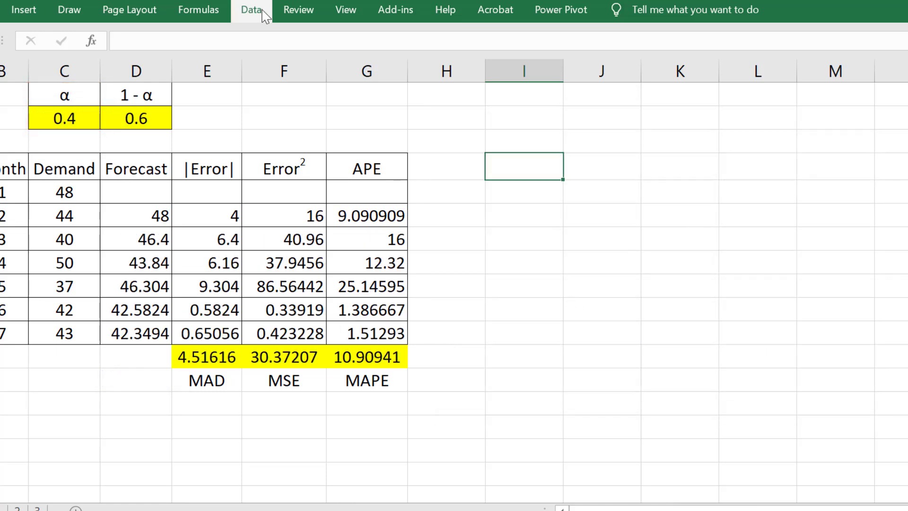
# - Rerun Solver minimizing MSE (alpha 0.3144, MSE 29.83905), then restore alpha 0.4
pyautogui.click(251, 10)
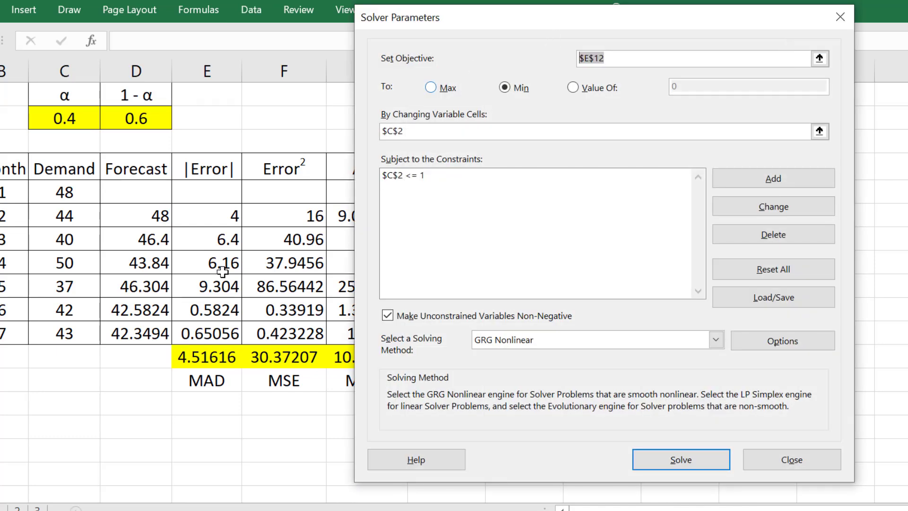
pyautogui.click(283, 357)
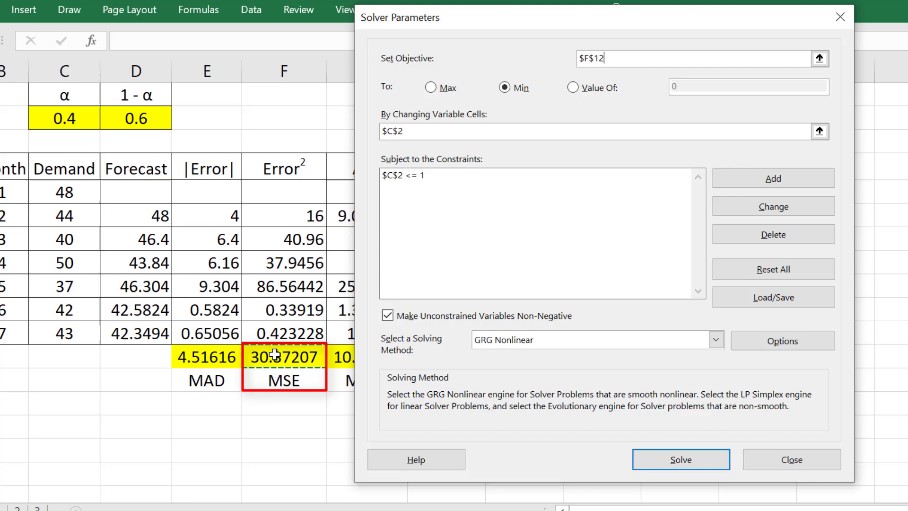
pyautogui.moveTo(274, 351)
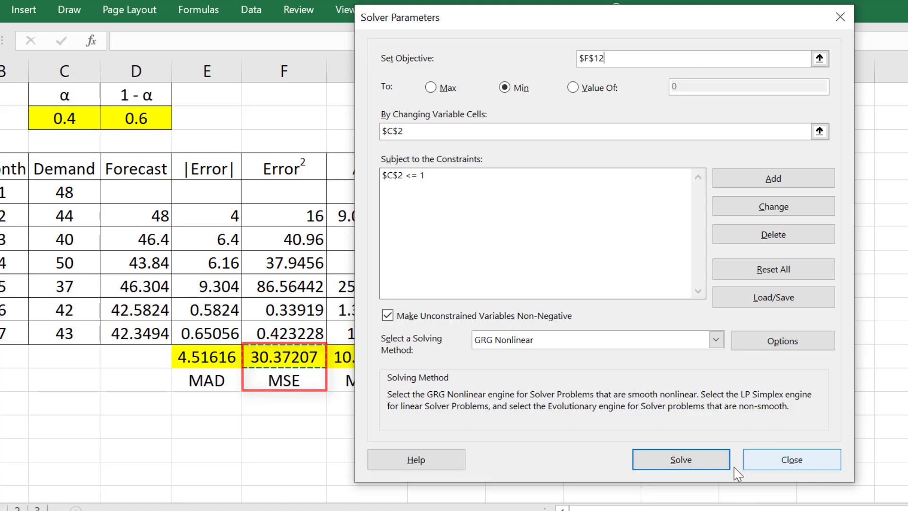
pyautogui.click(680, 459)
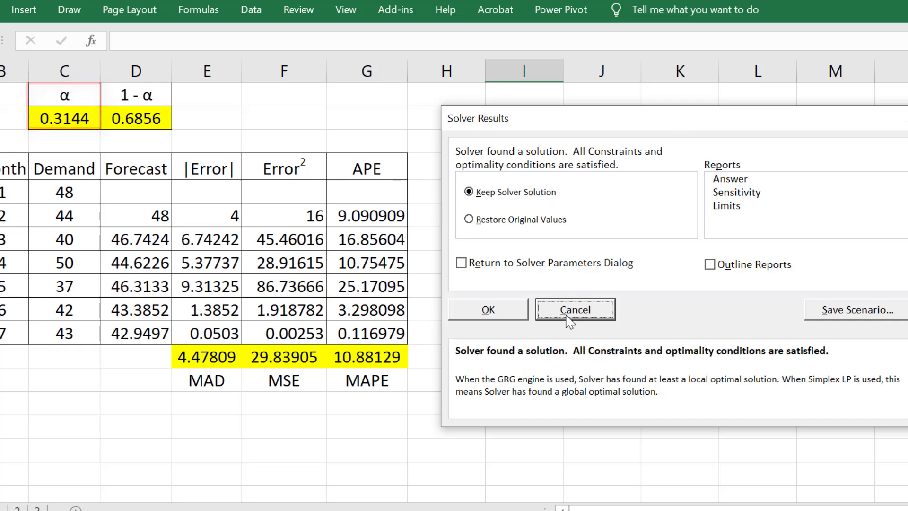
pyautogui.click(574, 309)
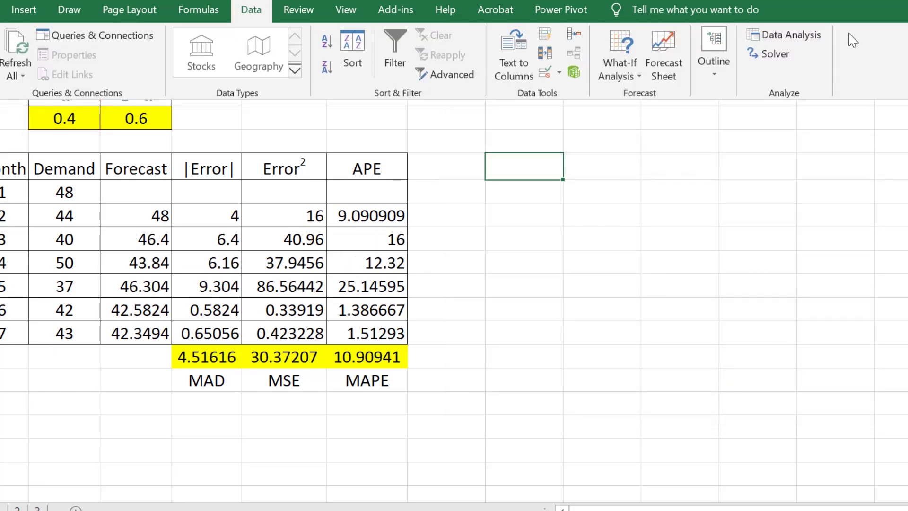
# - Rerun Solver with objective MAPE in $G$12, varying alpha to minimize it
pyautogui.click(776, 53)
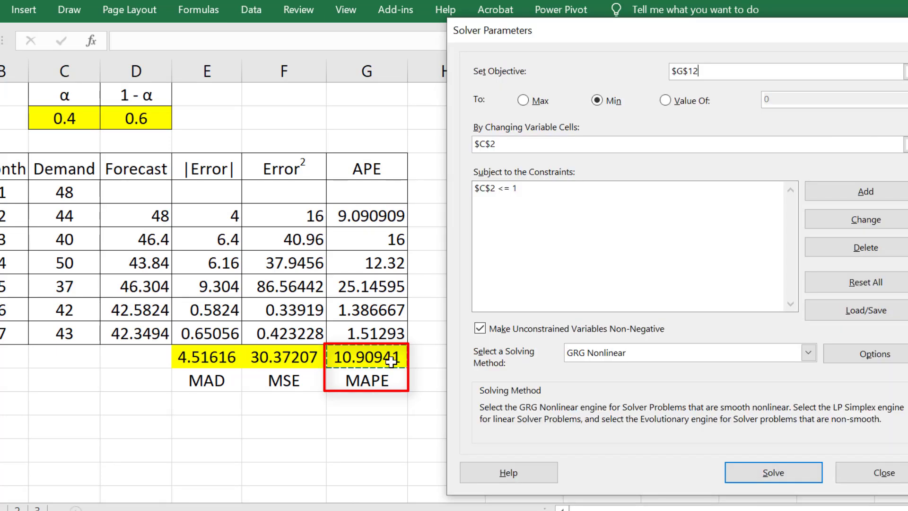
pyautogui.click(772, 472)
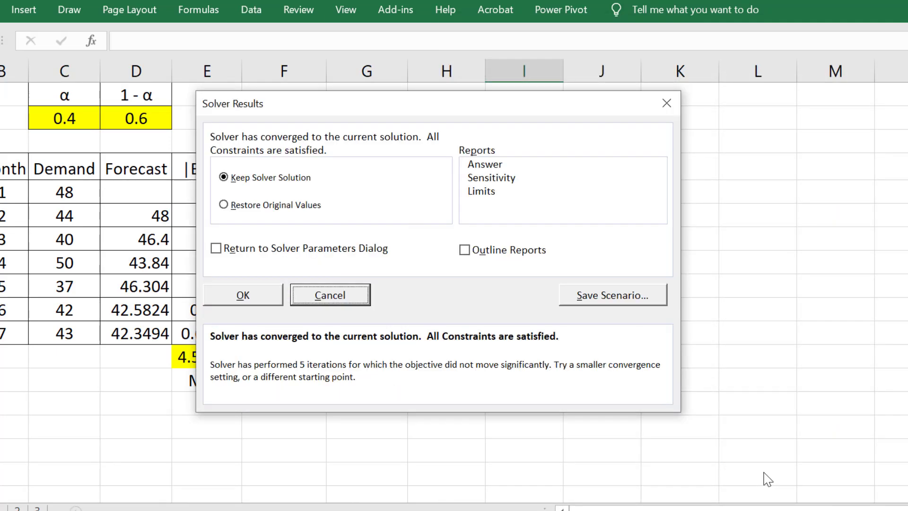